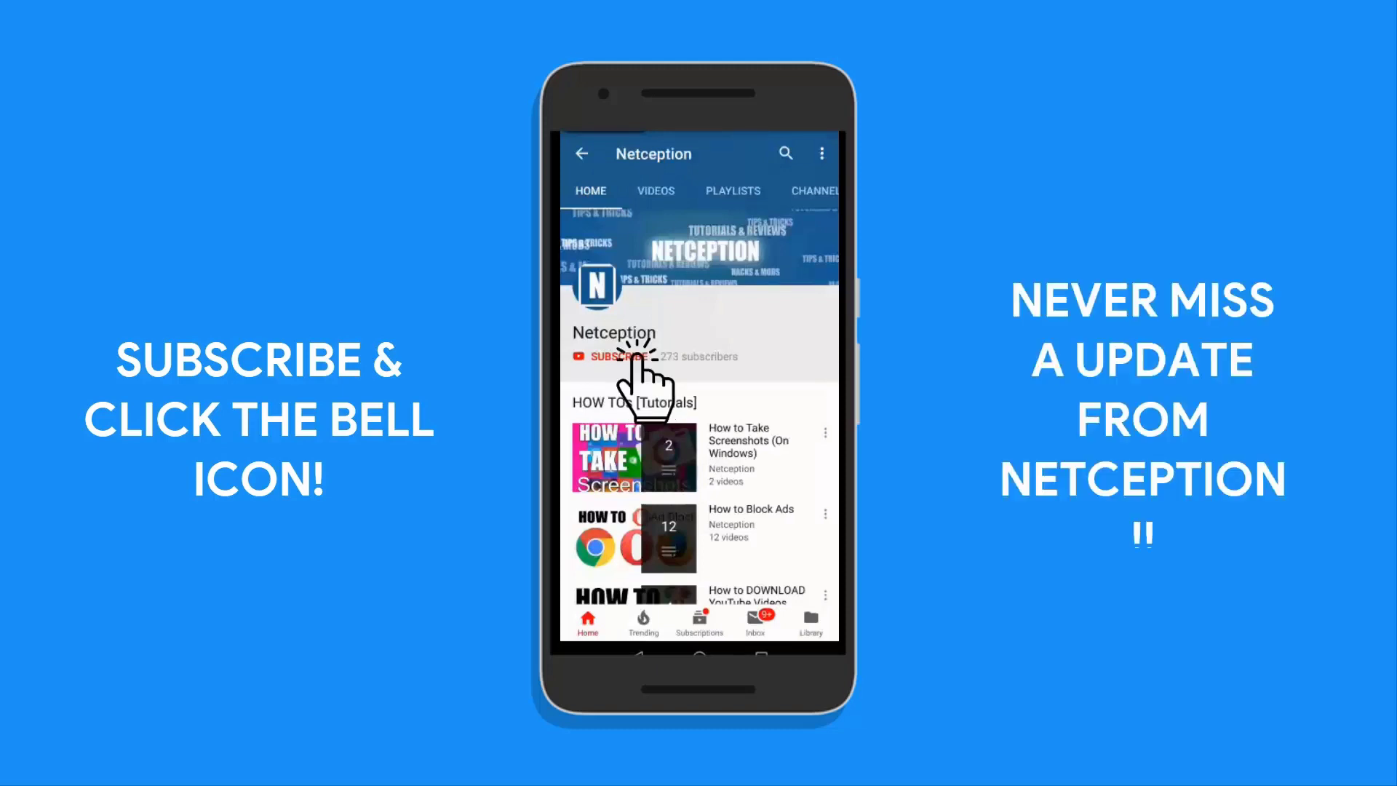
# Subscribe to Netception and enable bell notifications for its new uploads.
pyautogui.click(617, 356)
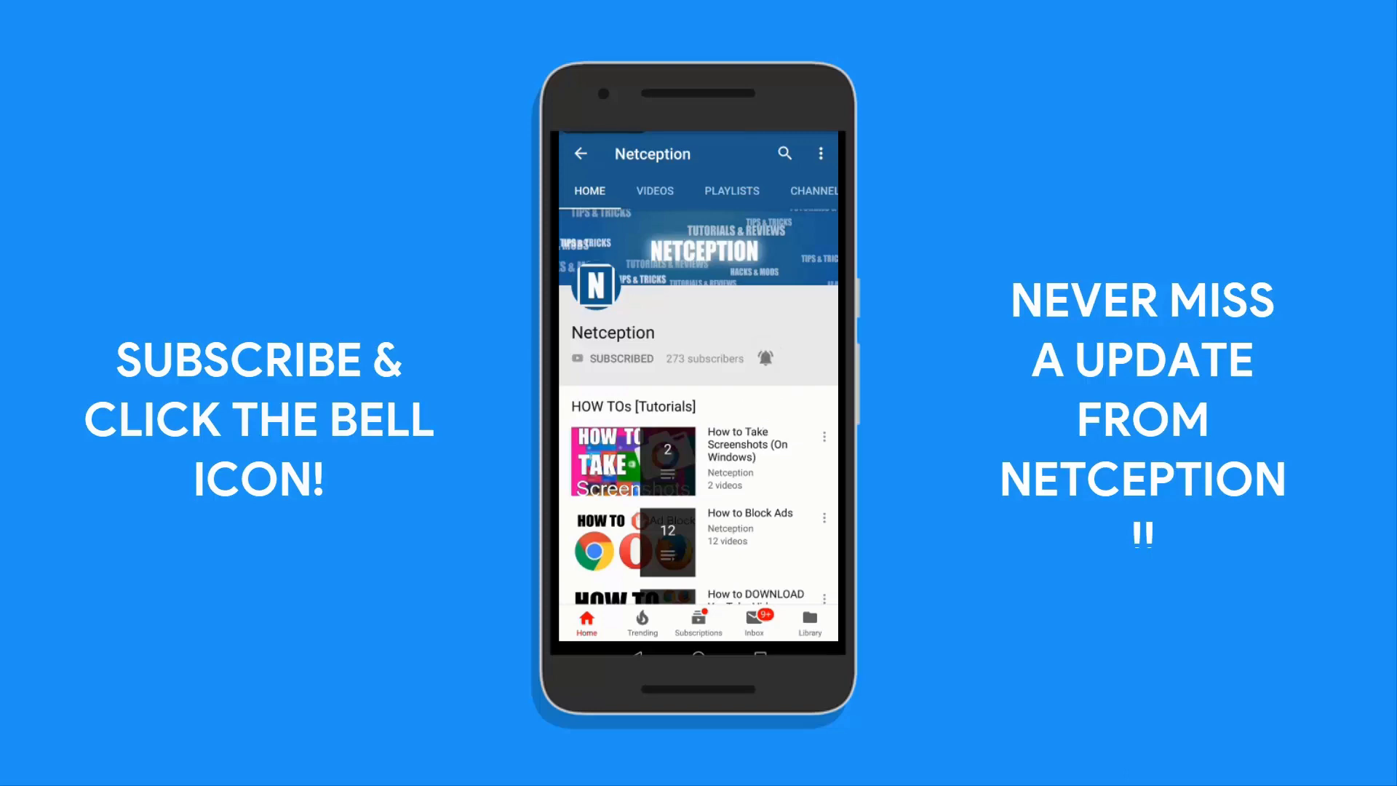
pyautogui.click(764, 357)
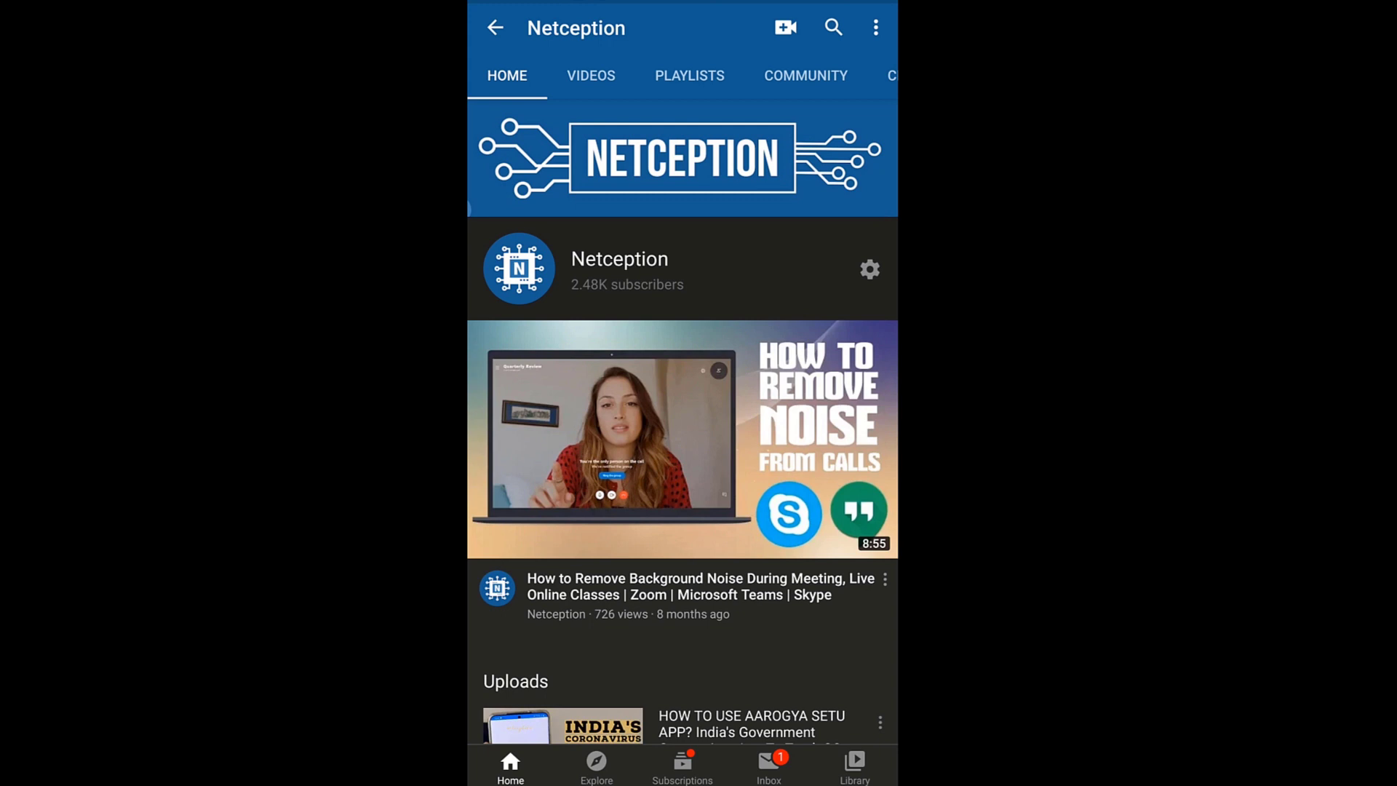
# Open the #1 trending Playboi Carti - @ MEH video, showing 48,79,722 views.
pyautogui.click(595, 765)
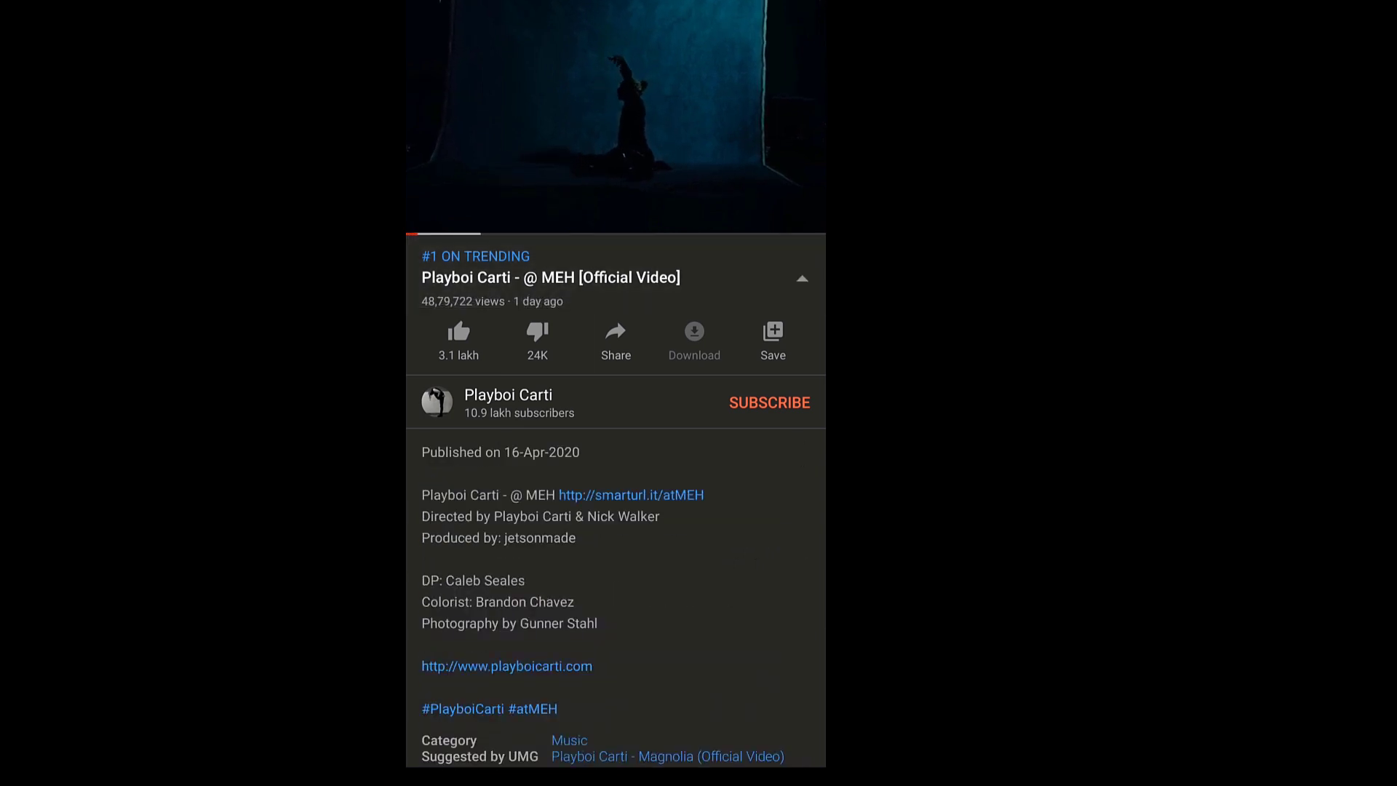
pyautogui.scroll(3)
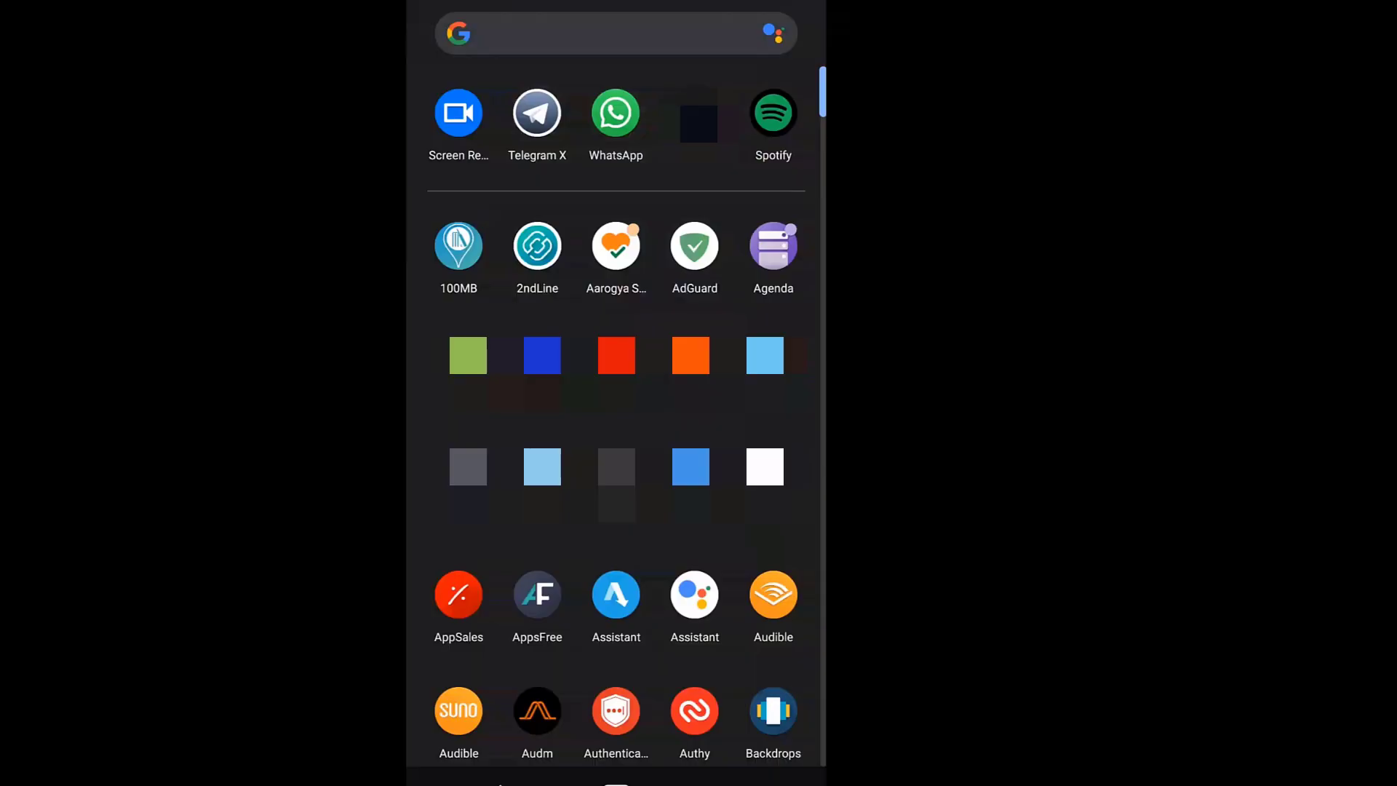
# Find Settings from the app drawer and search 'language' to reach Languages & input.
pyautogui.write('setti')
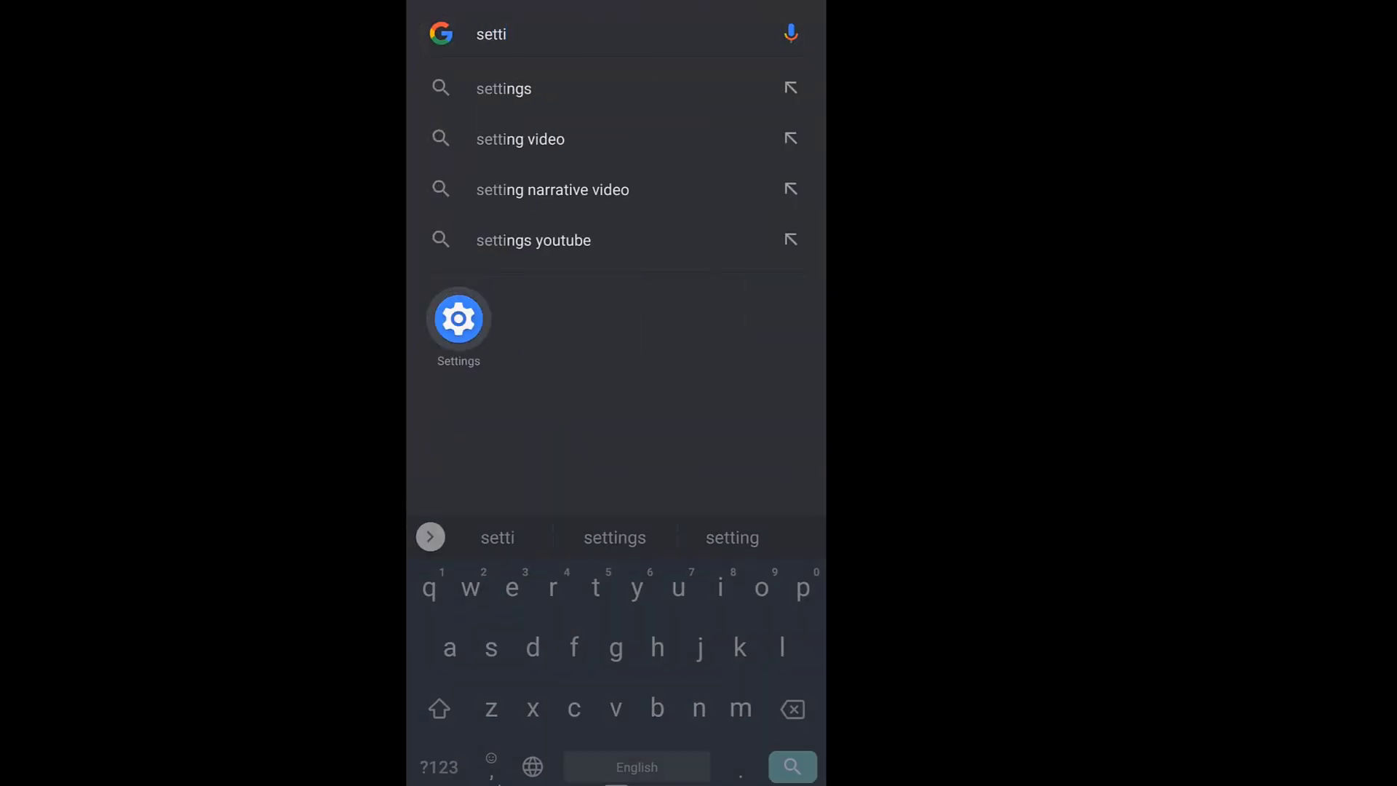
pyautogui.click(457, 318)
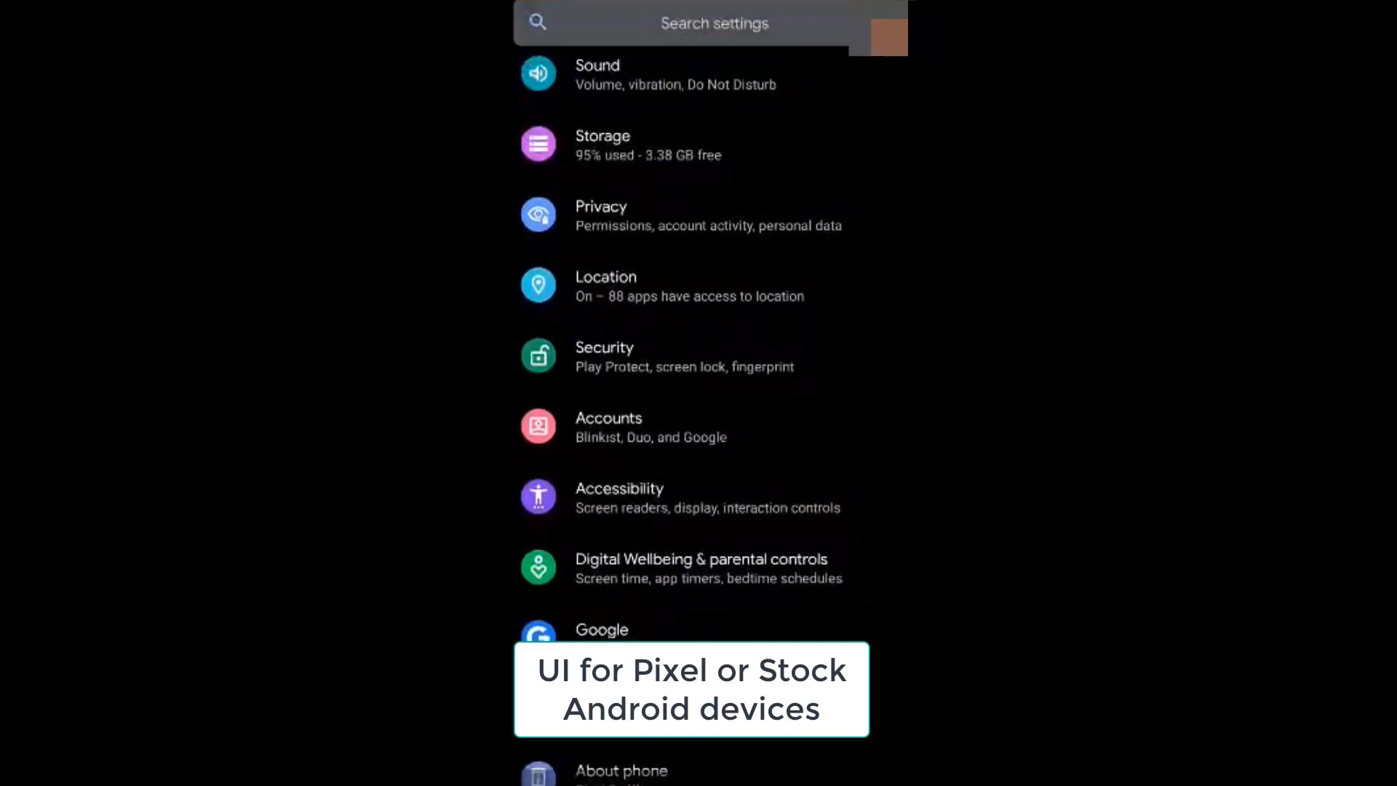
pyautogui.write('language')
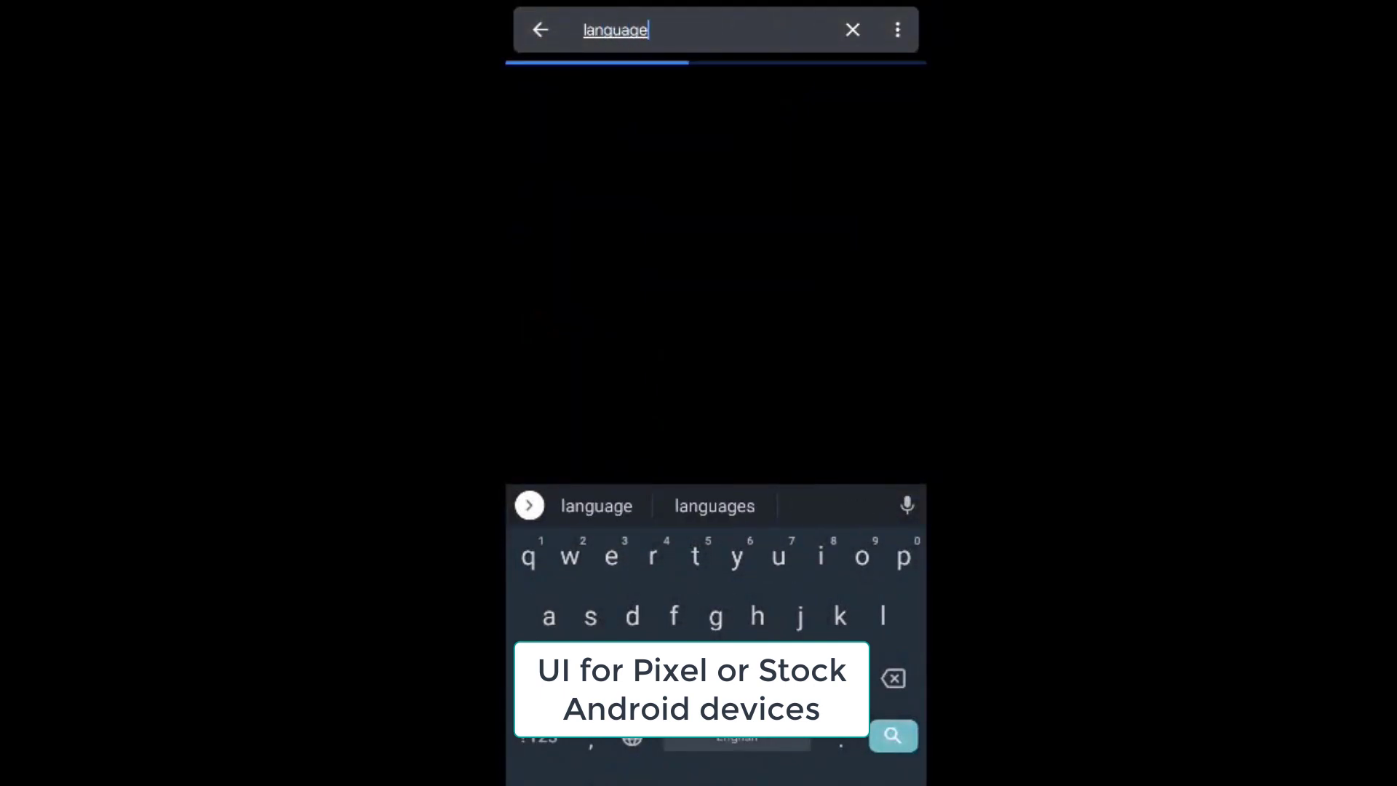
pyautogui.click(892, 735)
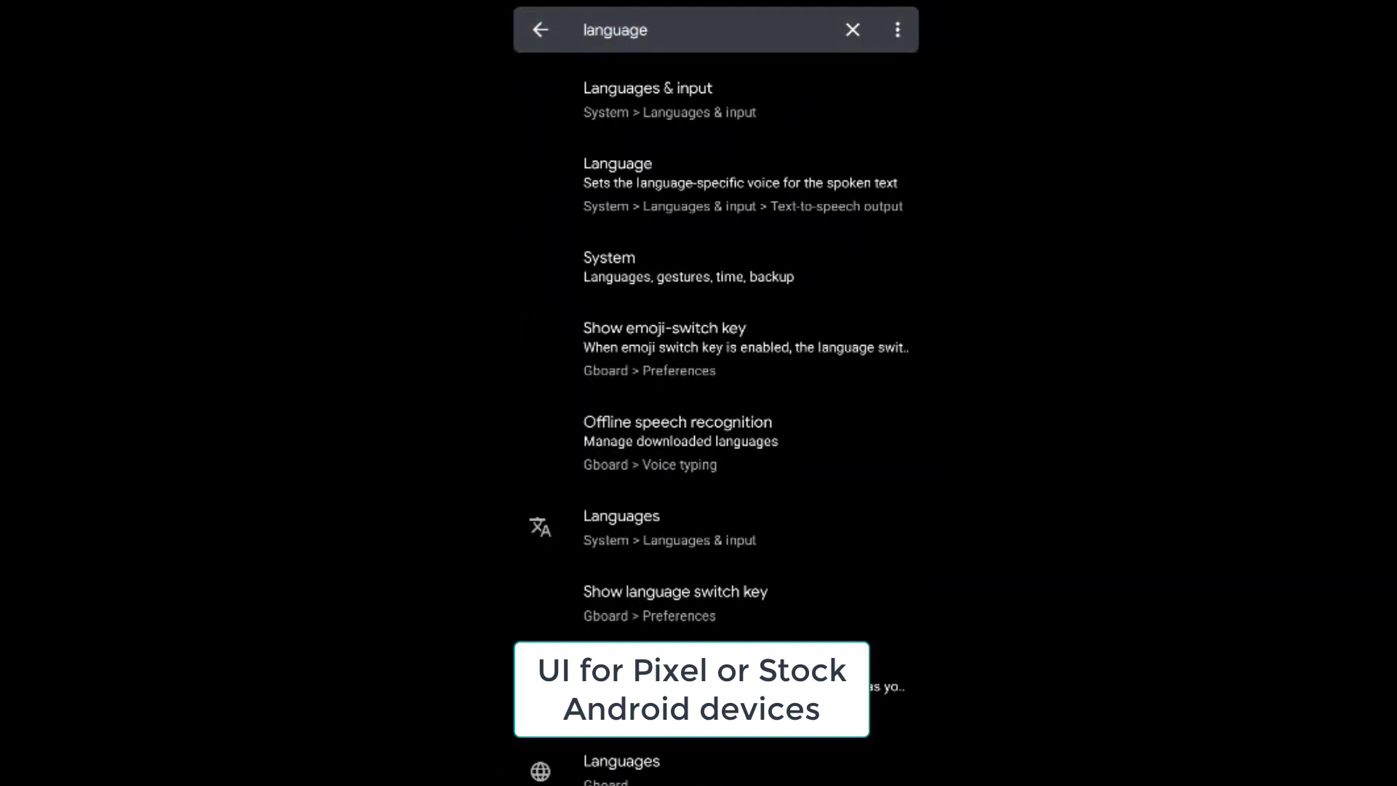
pyautogui.click(648, 99)
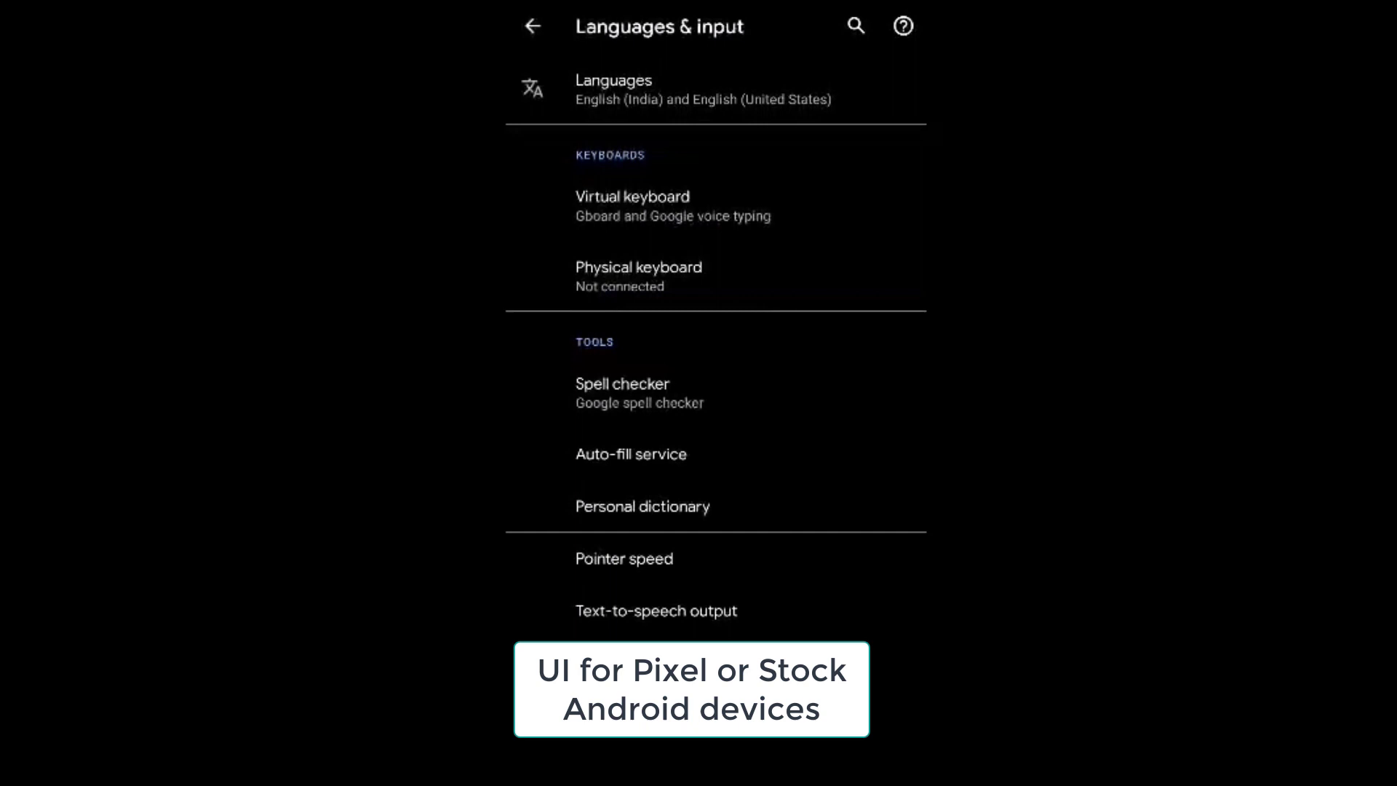
# Delete English (India) from the phone languages, leaving English (United States).
pyautogui.click(614, 89)
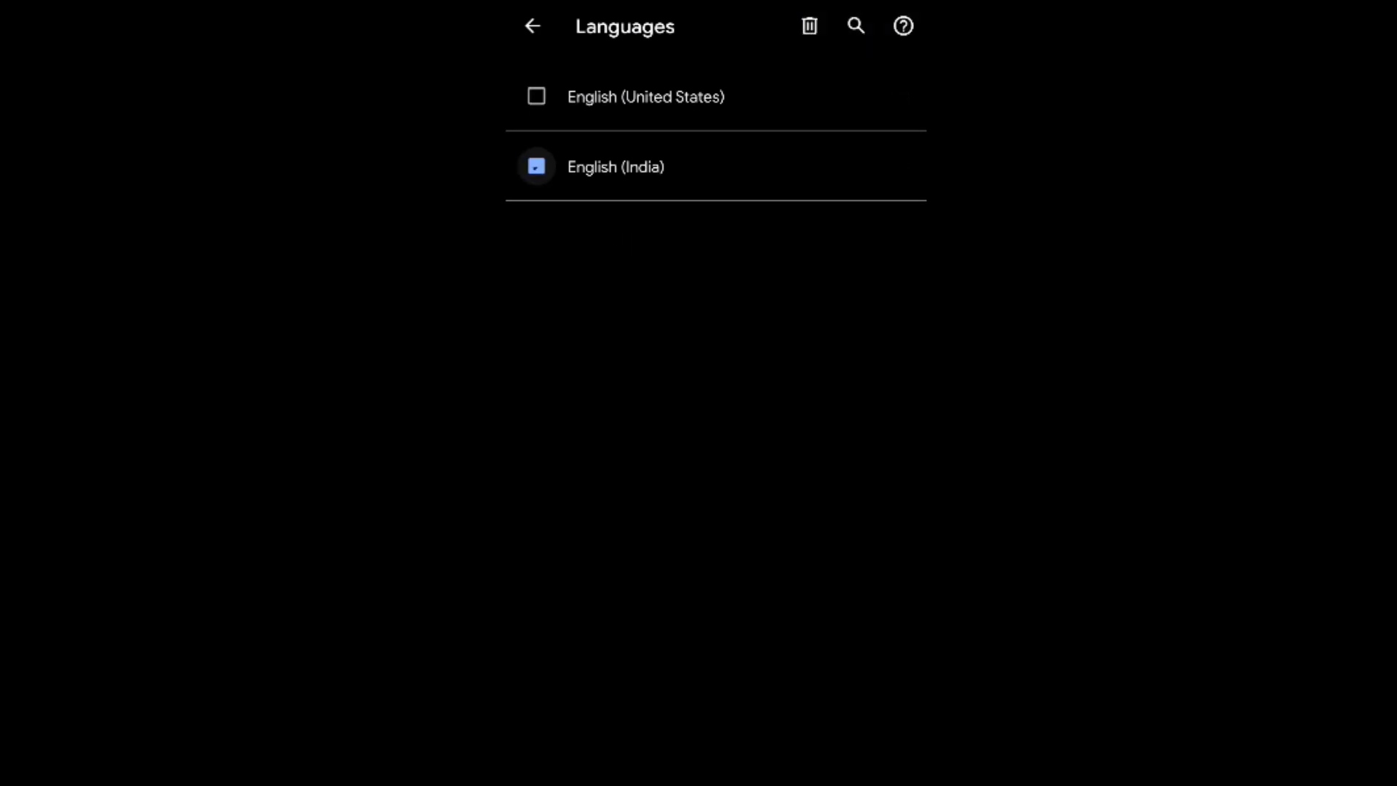
pyautogui.click(808, 24)
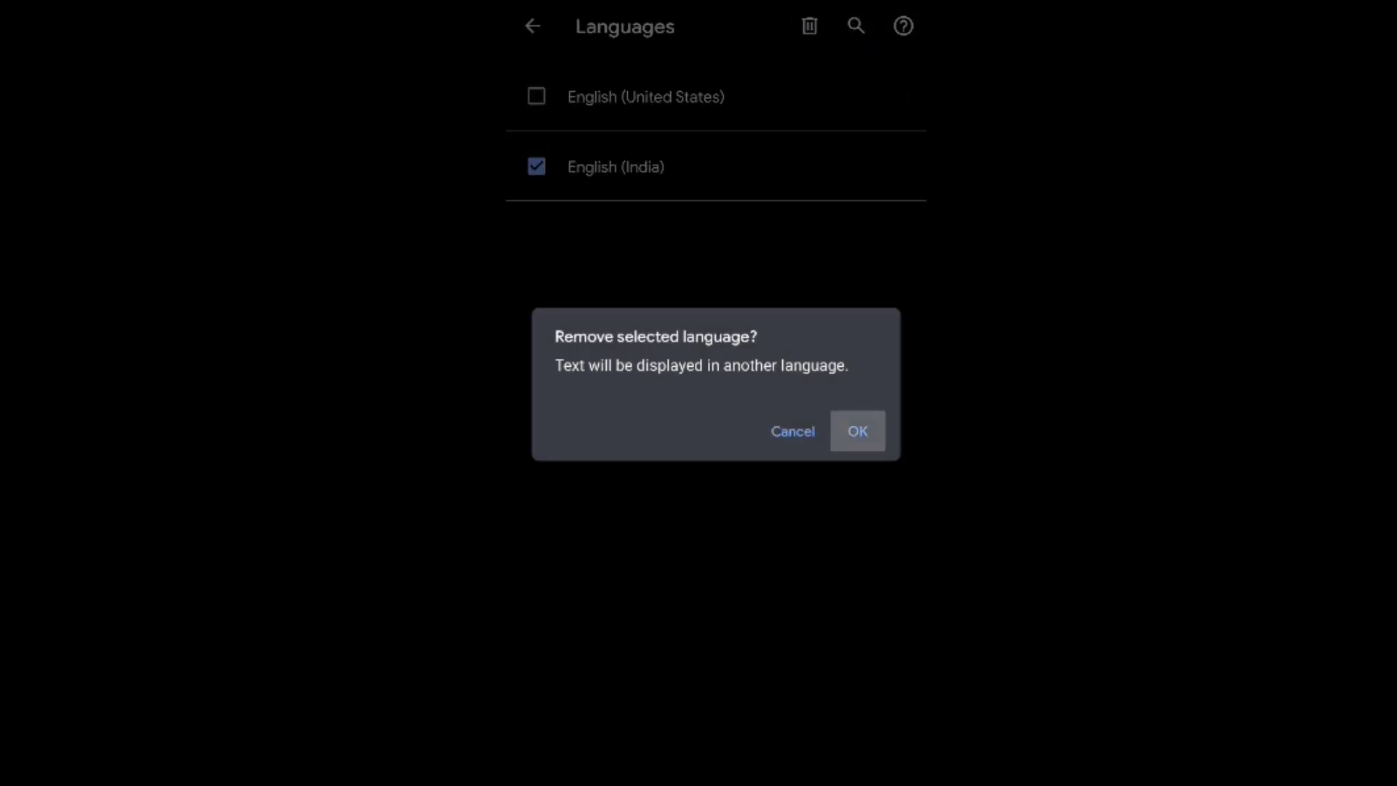
pyautogui.click(856, 430)
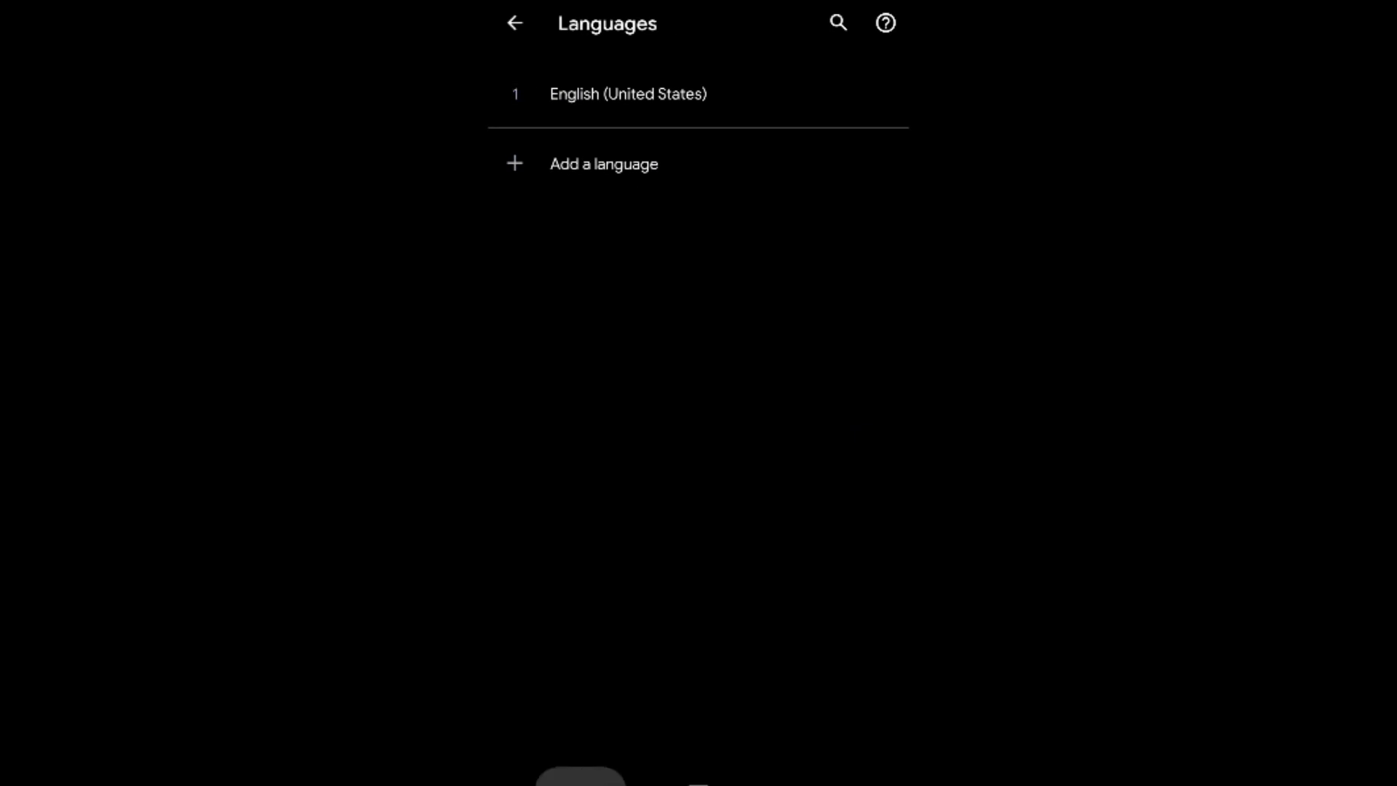
pyautogui.click(515, 23)
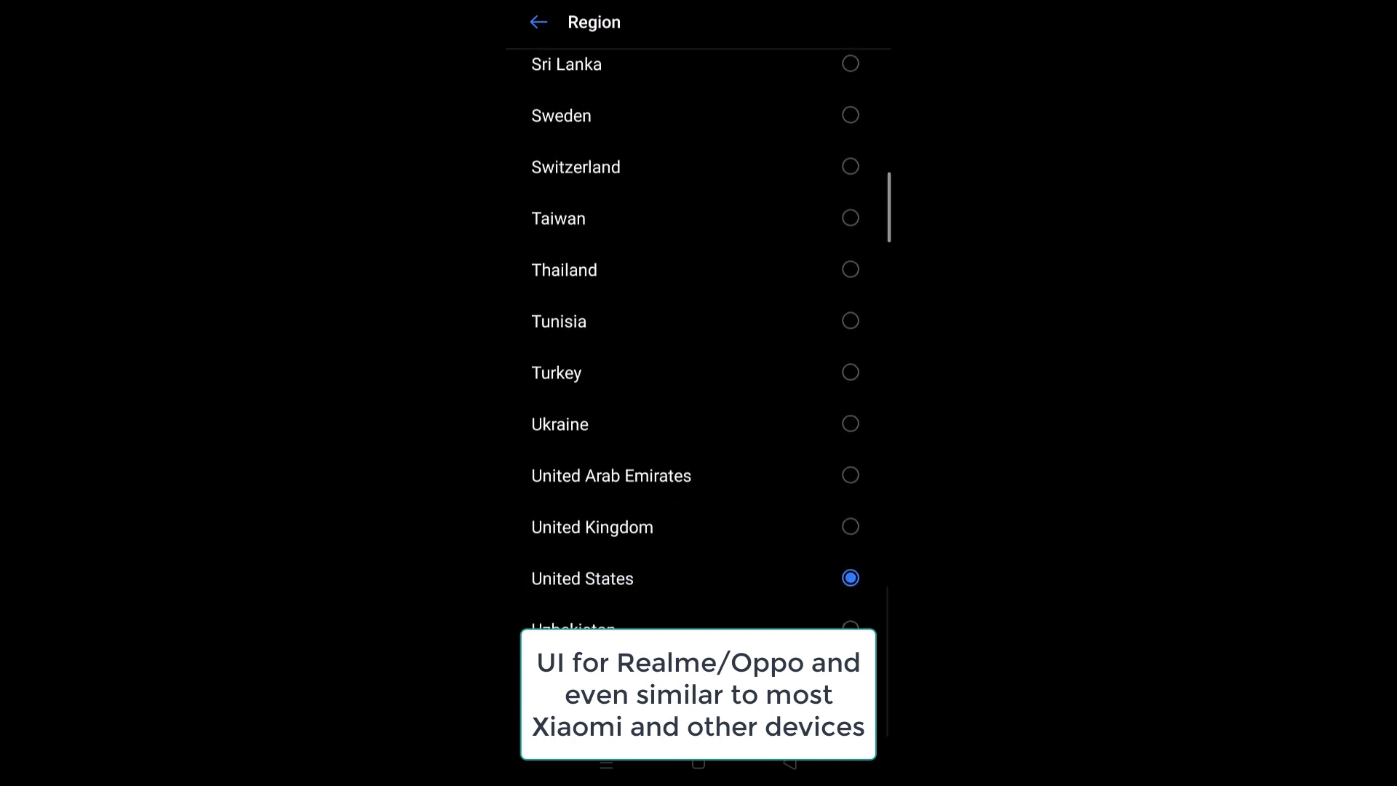
# Choose United States in the Region list.
pyautogui.click(537, 21)
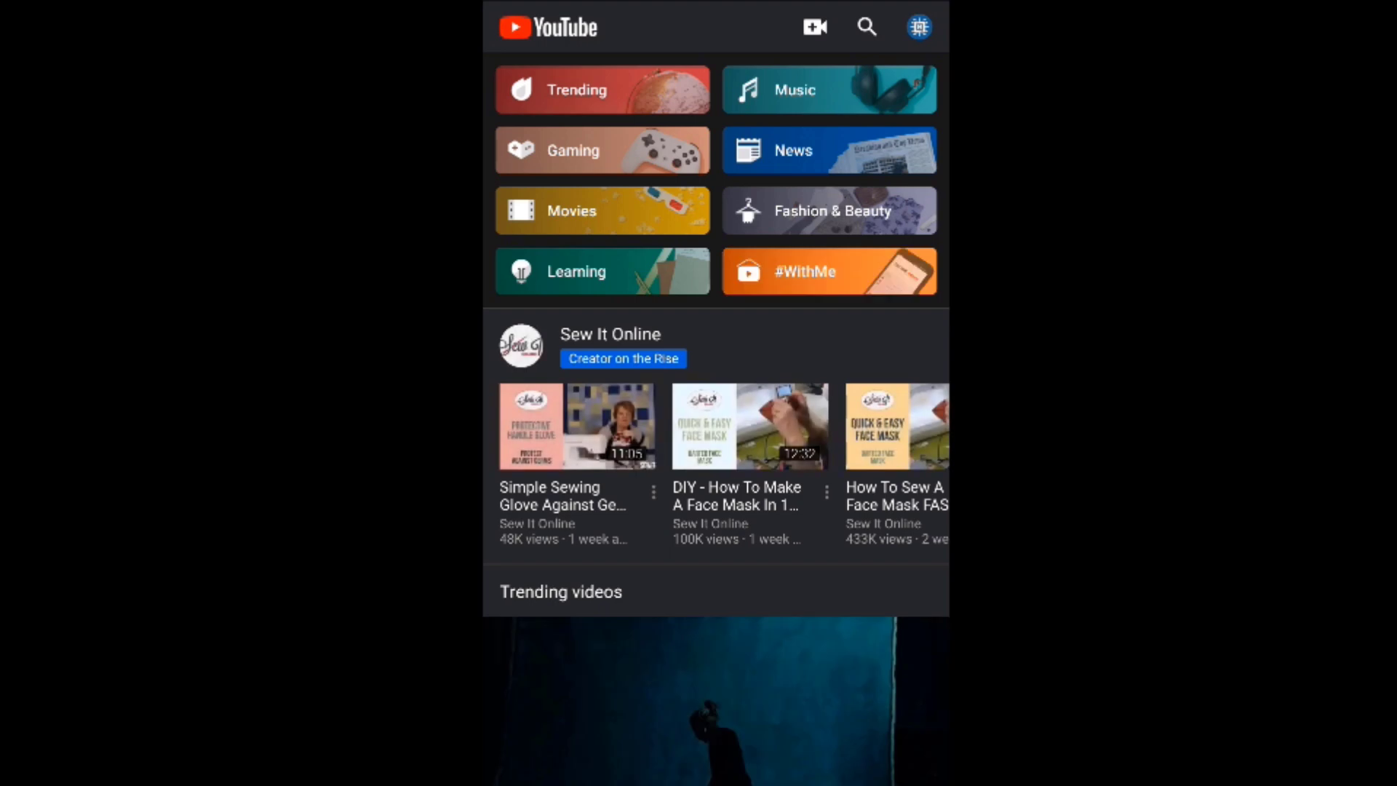
# Open the trending Playboi Carti - @ MEH video, now showing 4,891,344 views and 317K likes.
pyautogui.click(698, 695)
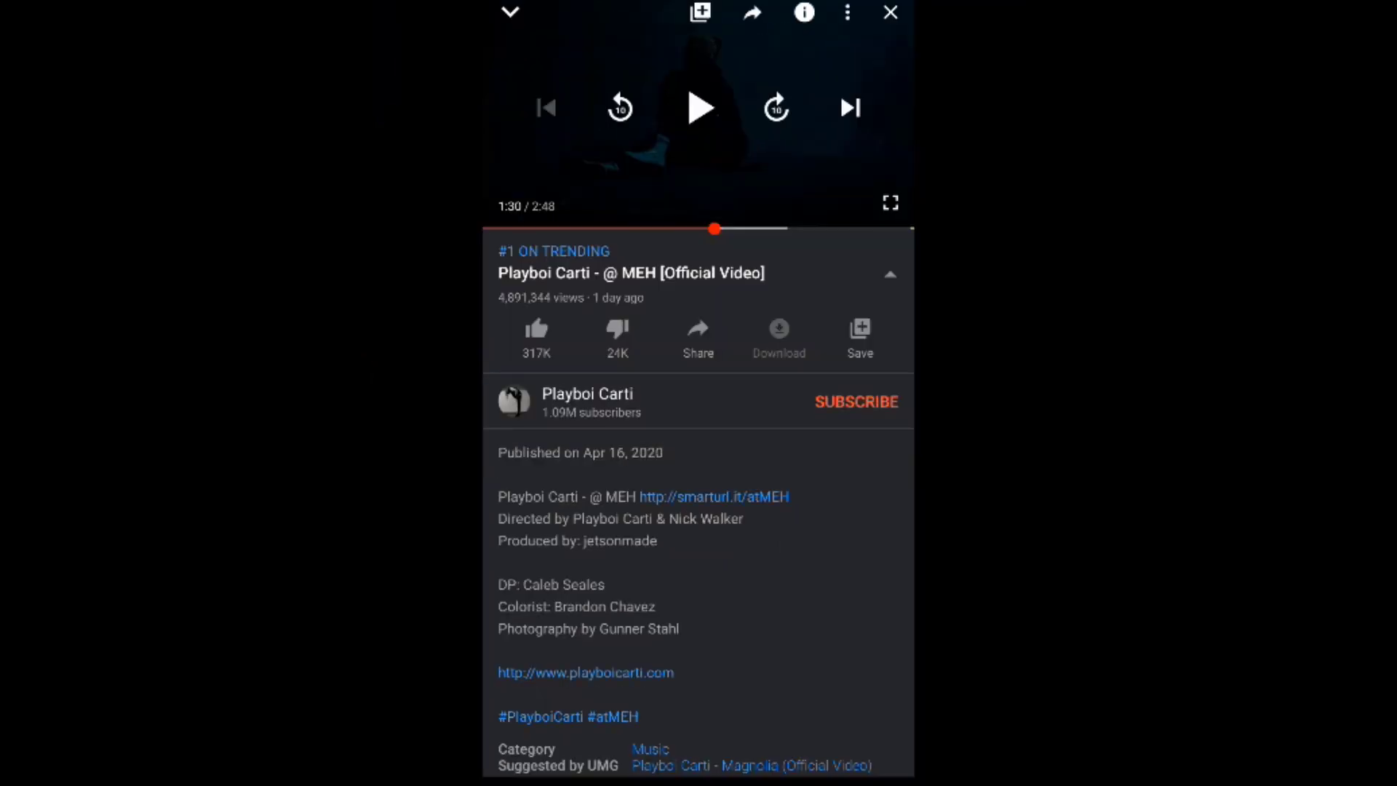